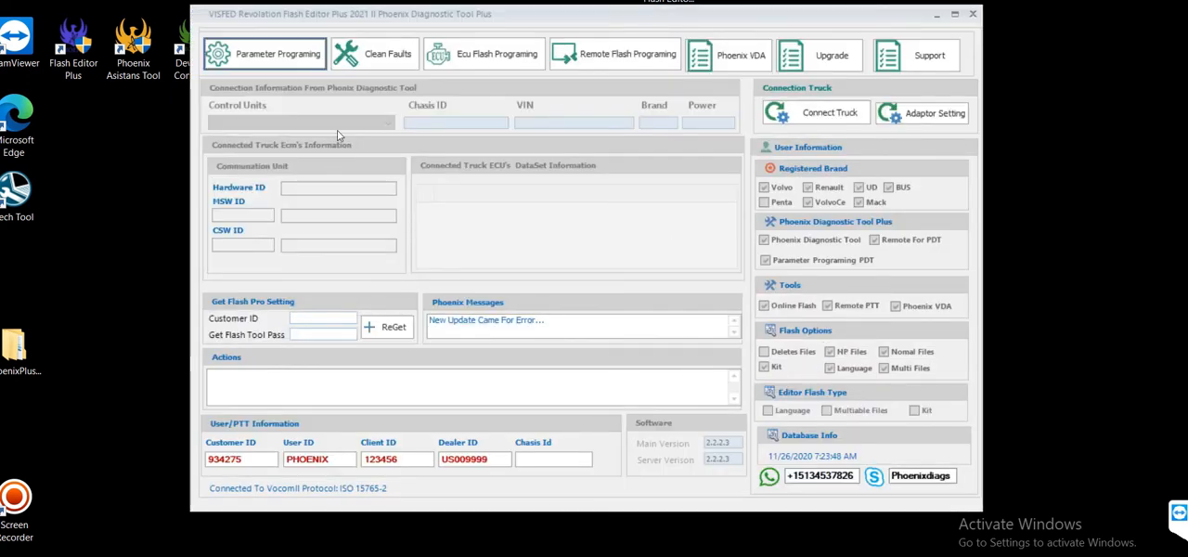
Connect to the truck so the Engine Control Module is detected as the single ECU
left_click(815, 112)
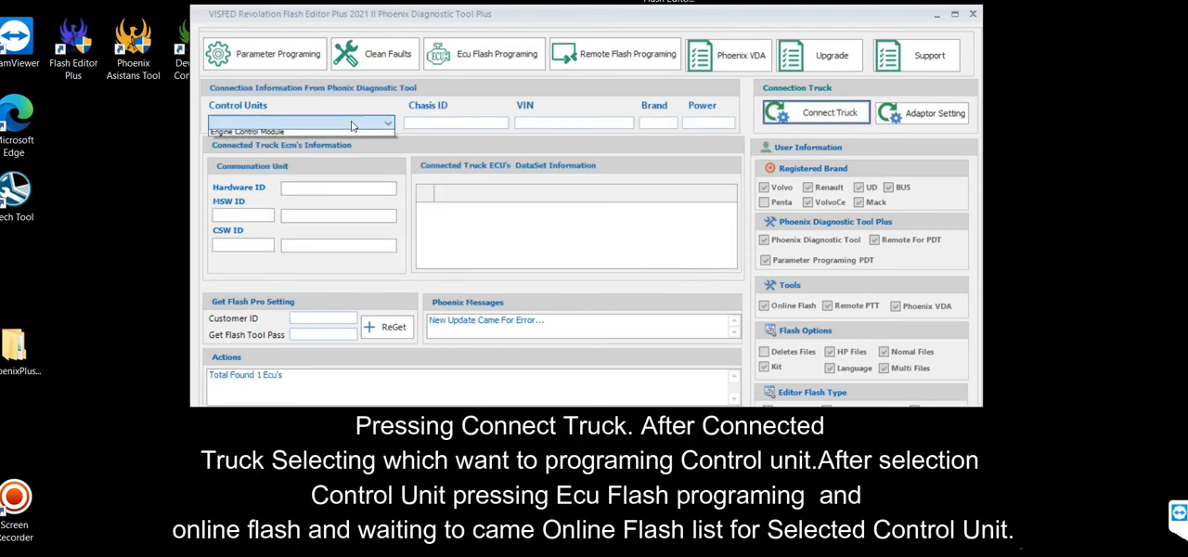
left_click(813, 111)
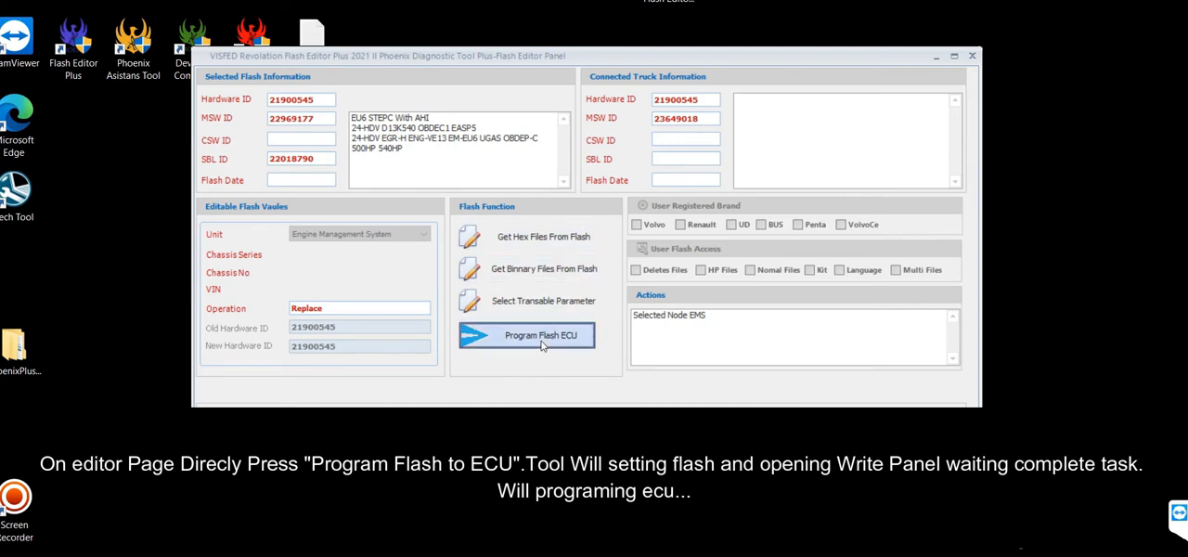
Start Program Flash ECU to write the 1,604,153-byte flash to the engine ECU
left_click(527, 334)
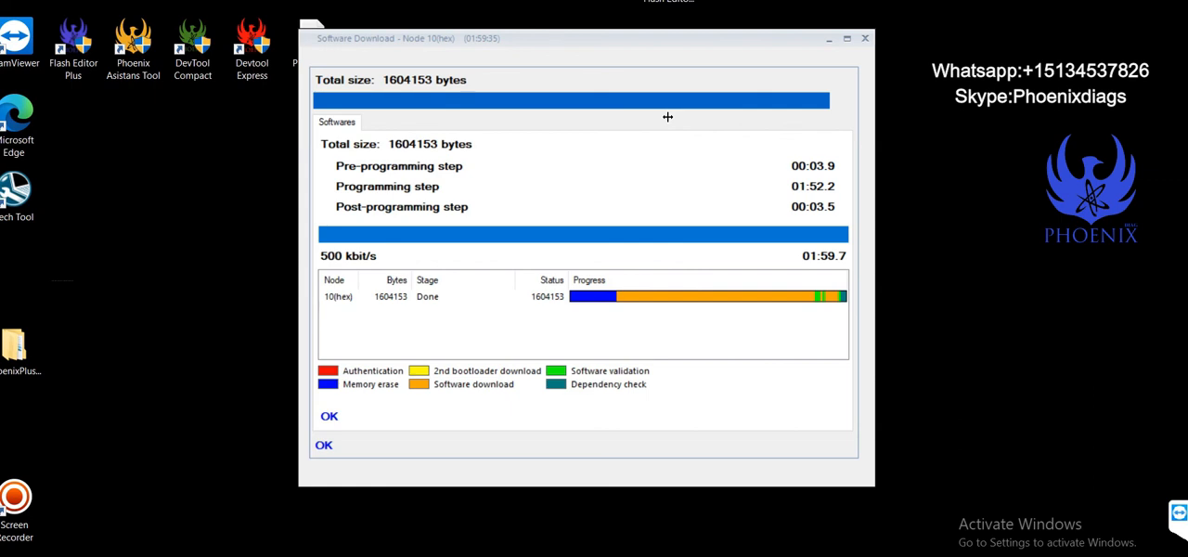
mouse_move(653, 102)
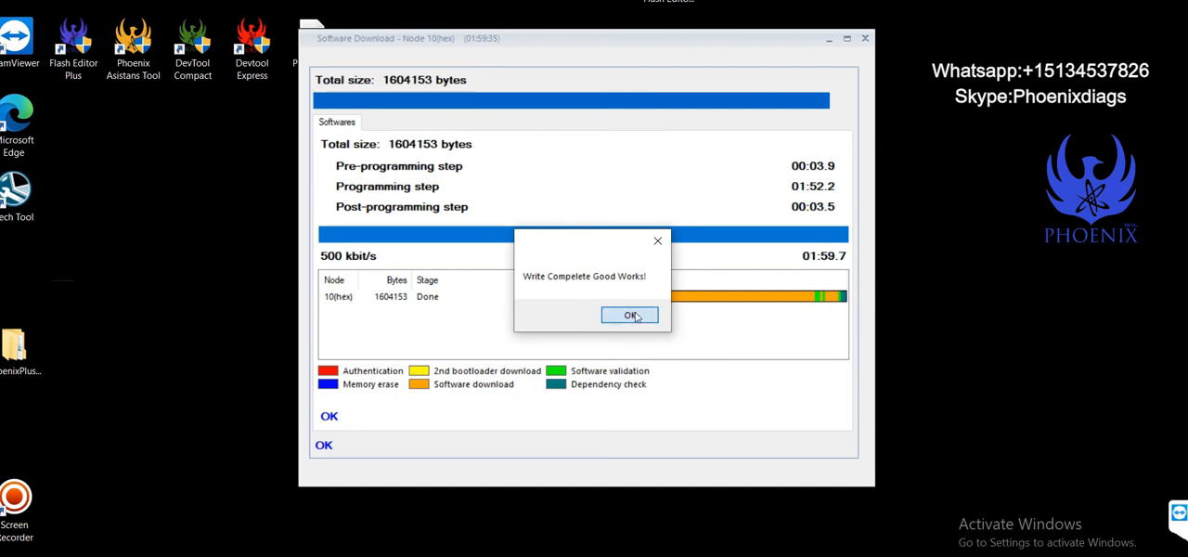
Acknowledge the 'Write Complete Good Works' confirmation, closing the download window
left_click(629, 316)
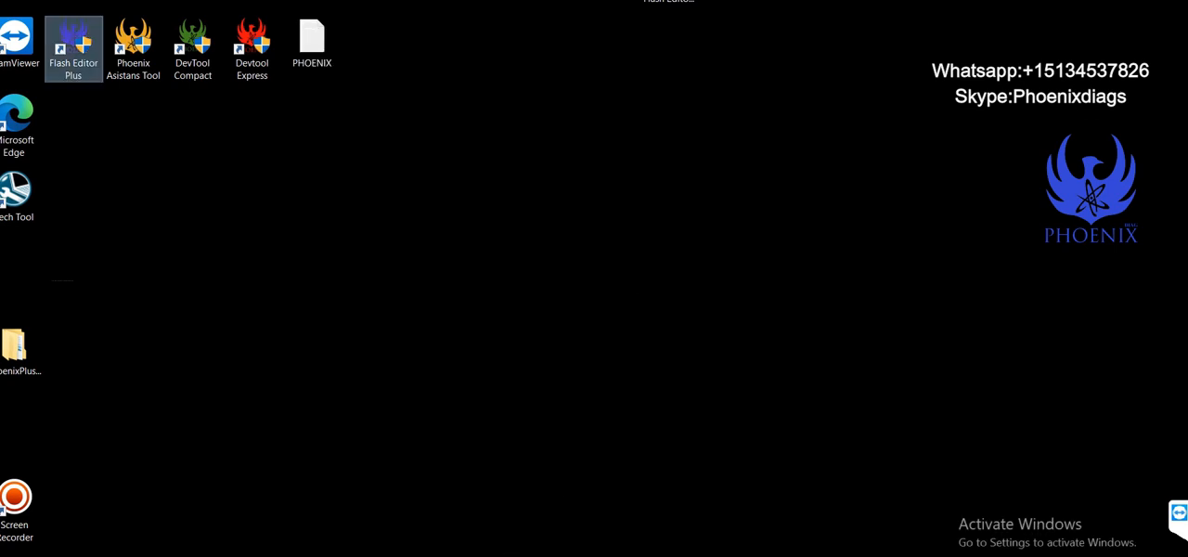